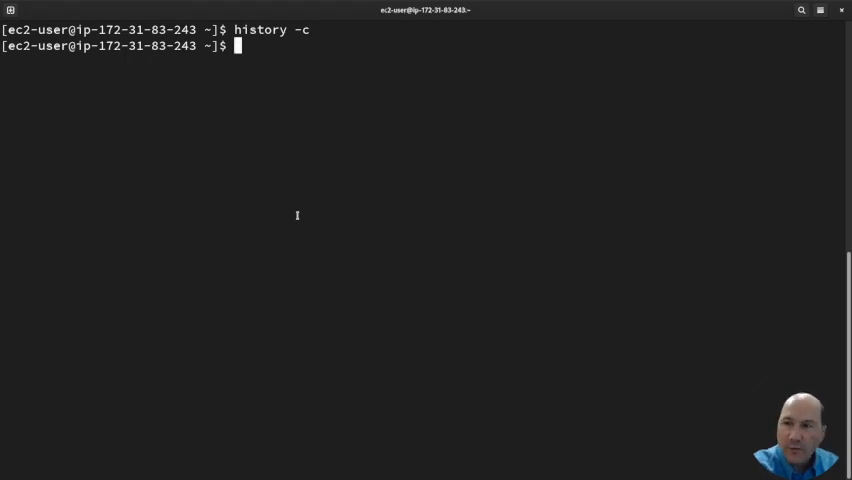
# Schedule an at job for two minutes from now that broadcasts 'wall 2 minutes'
pyautogui.write('at')
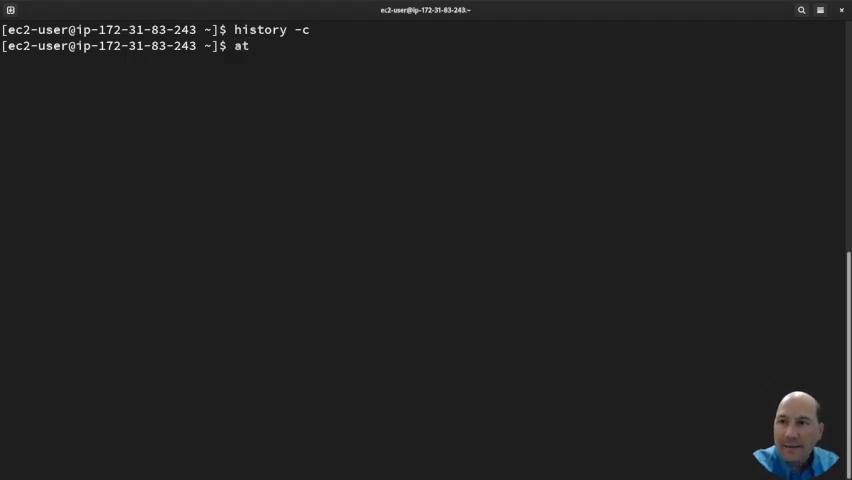
pyautogui.write('now +')
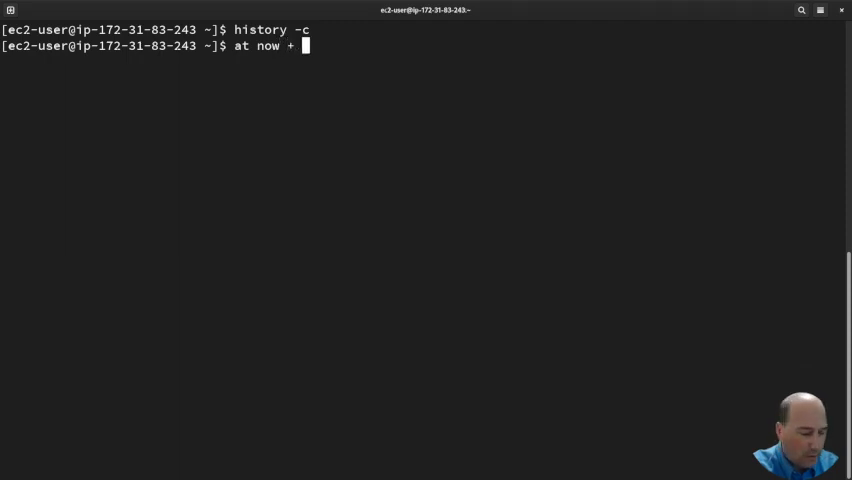
pyautogui.write('2 min')
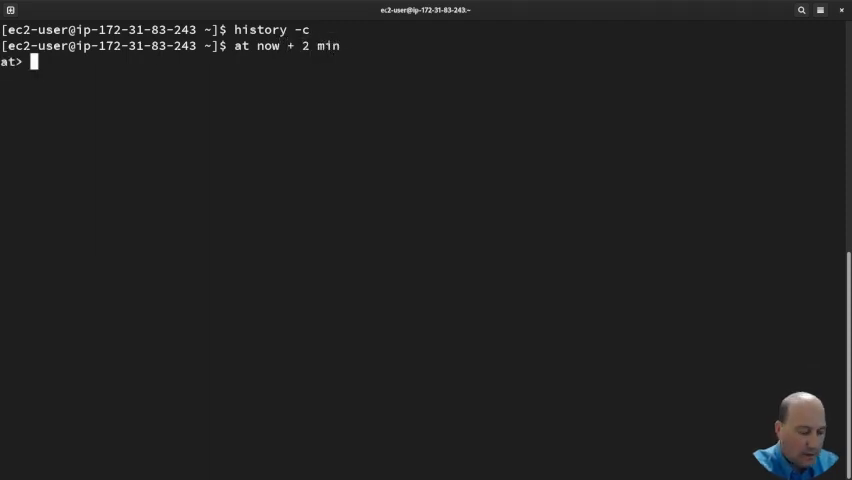
pyautogui.write('wall')
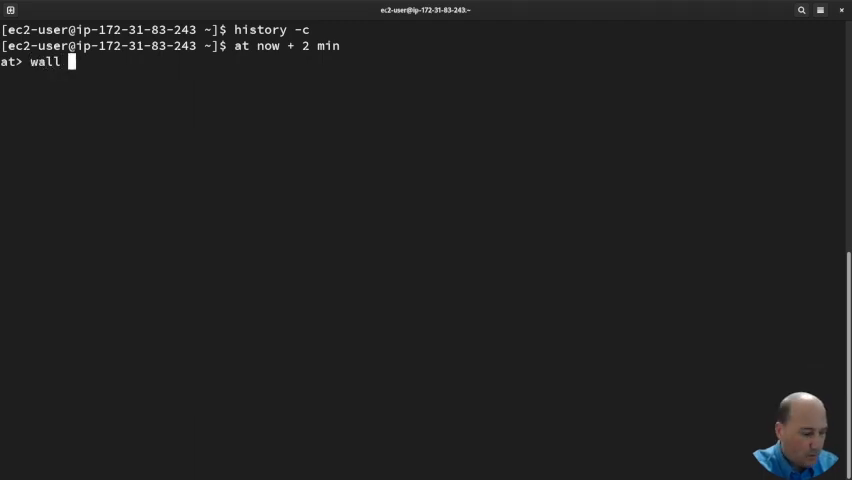
pyautogui.write('2 minutes')
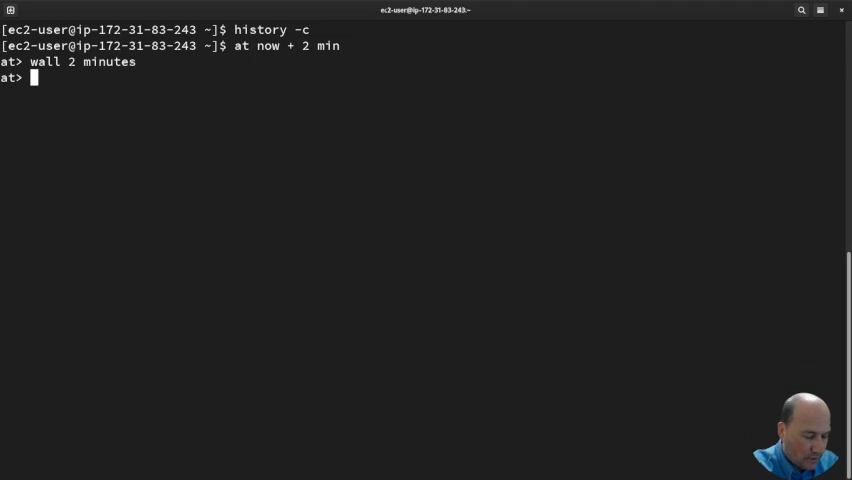
pyautogui.press('ctrl+d')
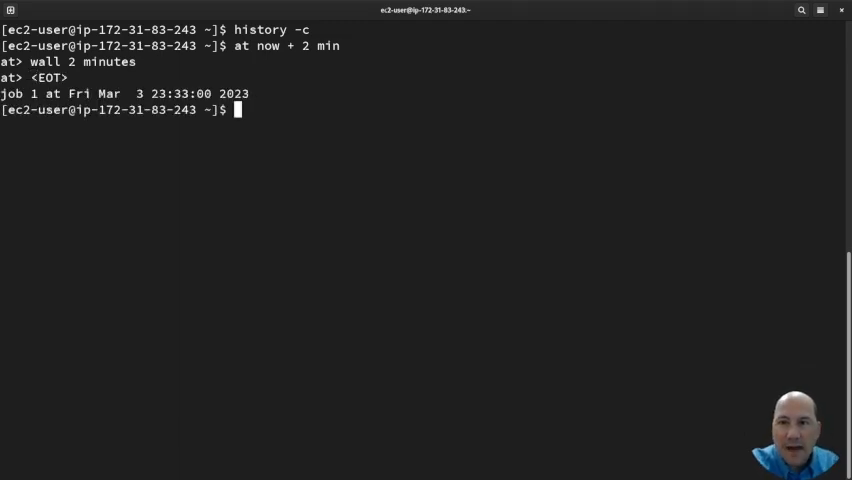
# Queue a second at job for now + 2 min broadcasting 'wall 2a minutes'
pyautogui.write('at now + 2 min')
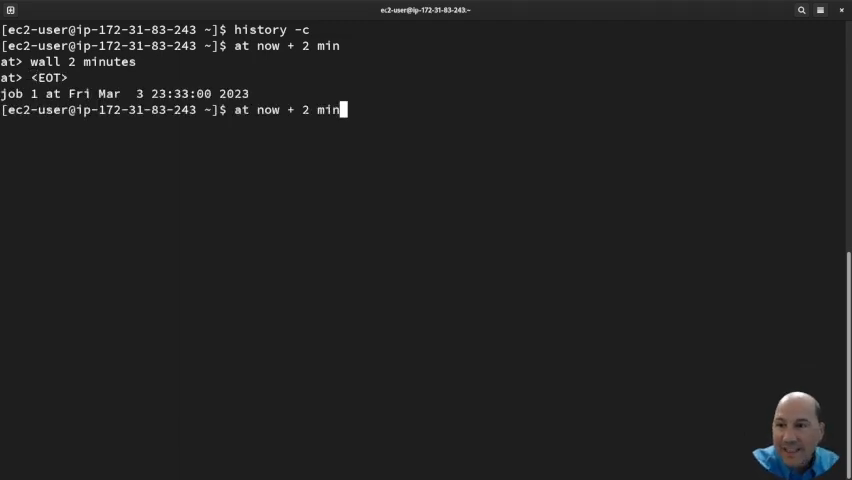
pyautogui.press('Return')
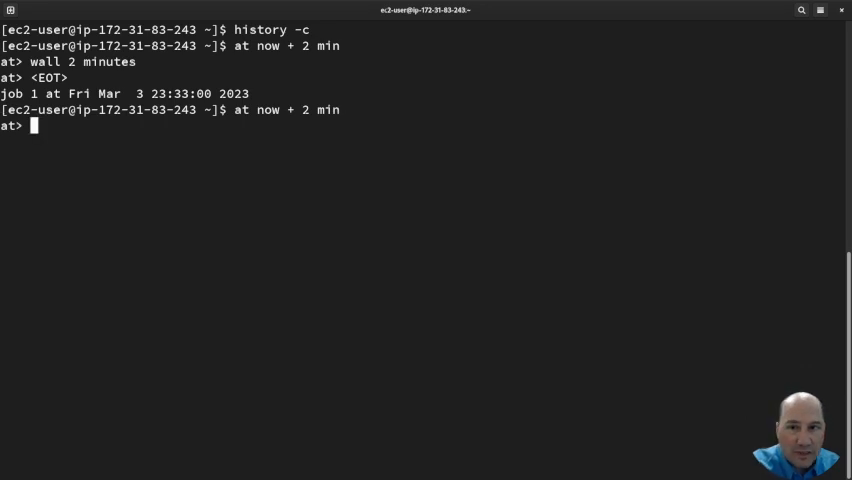
pyautogui.write('wall')
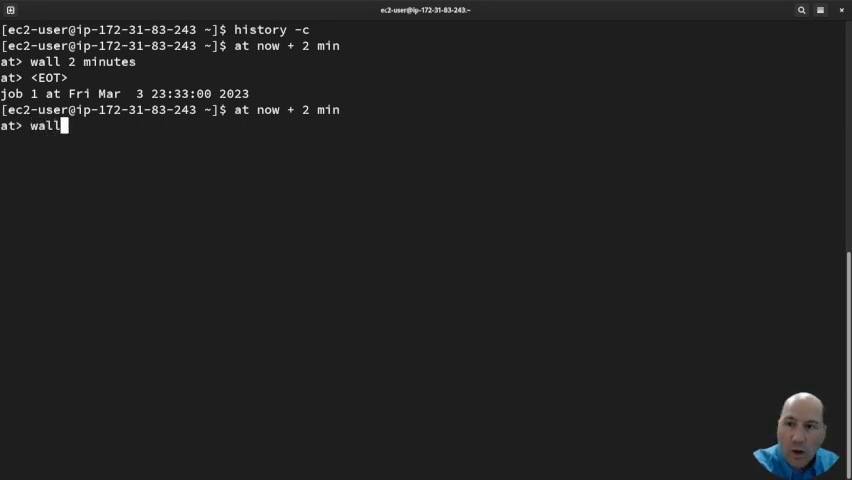
pyautogui.write('2a minutes')
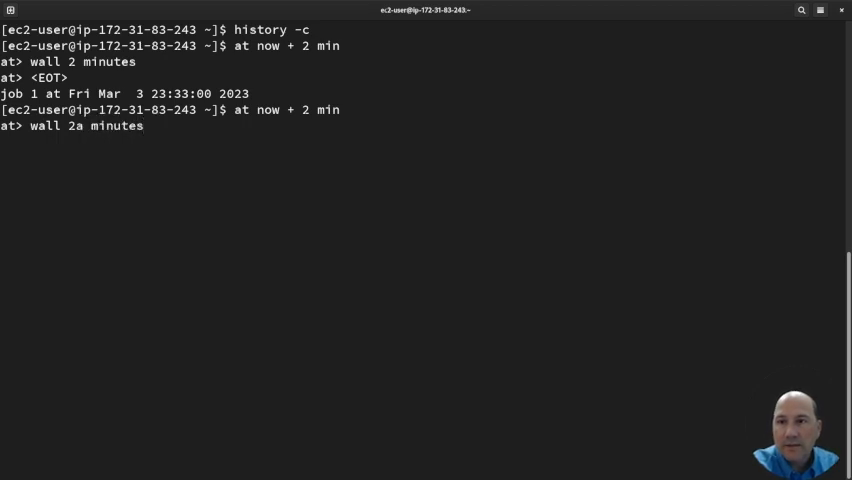
pyautogui.press('Return')
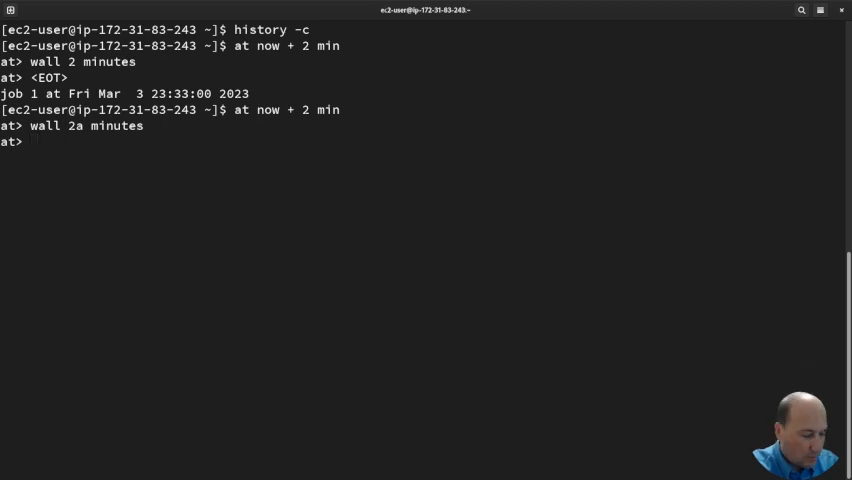
pyautogui.press('ctrl+d')
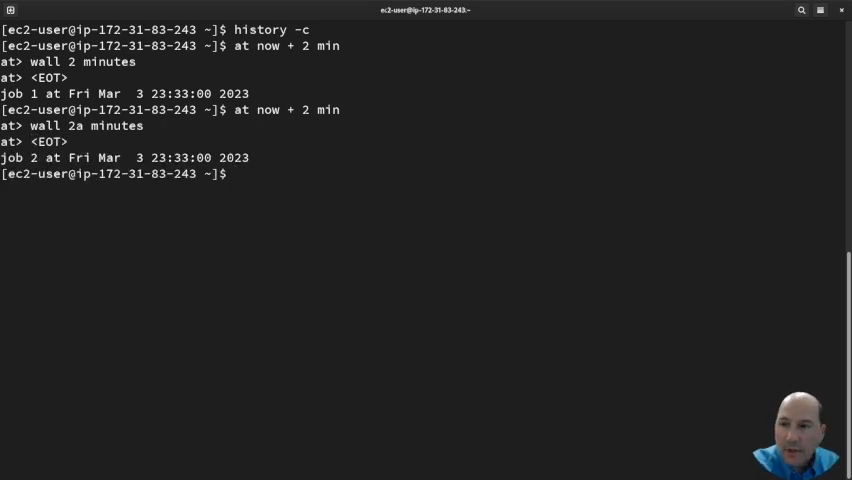
pyautogui.write('at -')
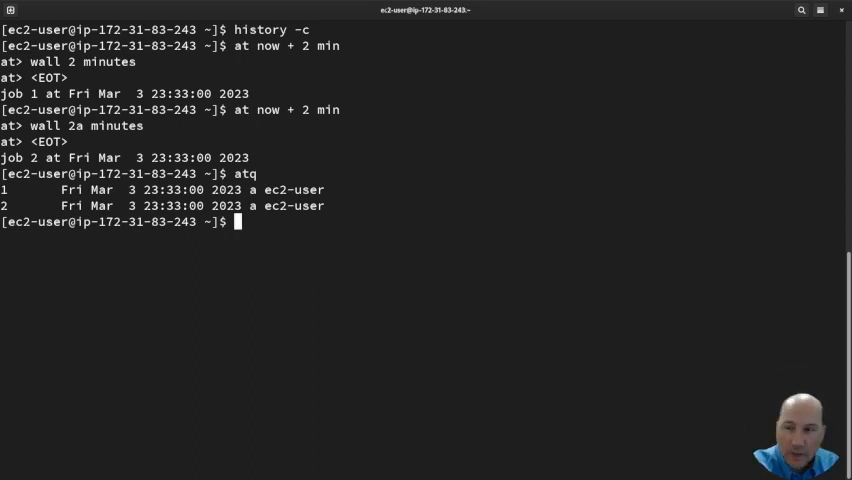
# Delete job 1 with atrm, then check the date and the remaining queue
pyautogui.write('atrm 1')
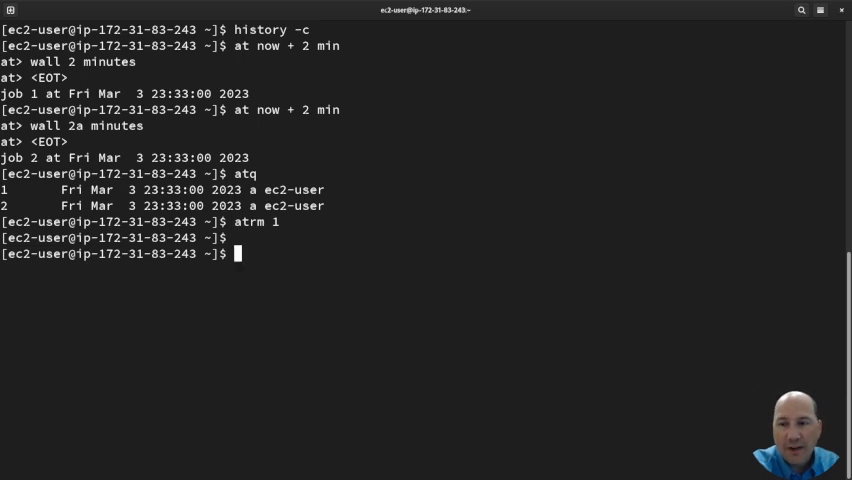
pyautogui.write('date')
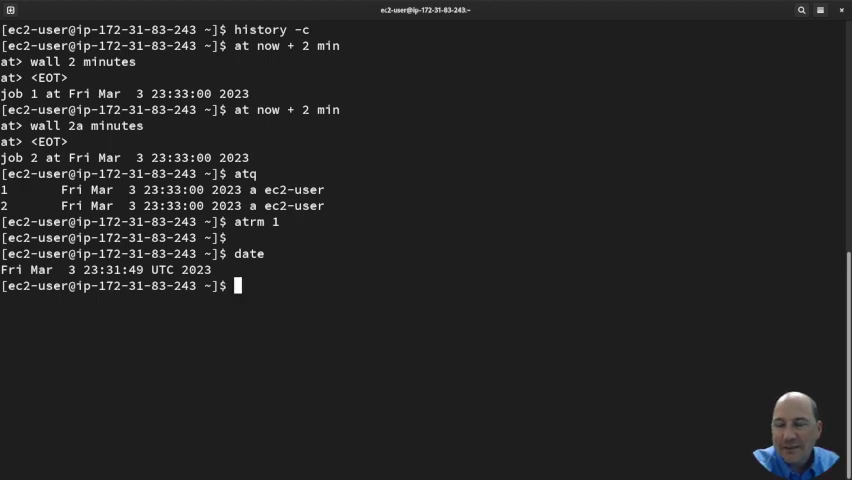
pyautogui.write('atq')
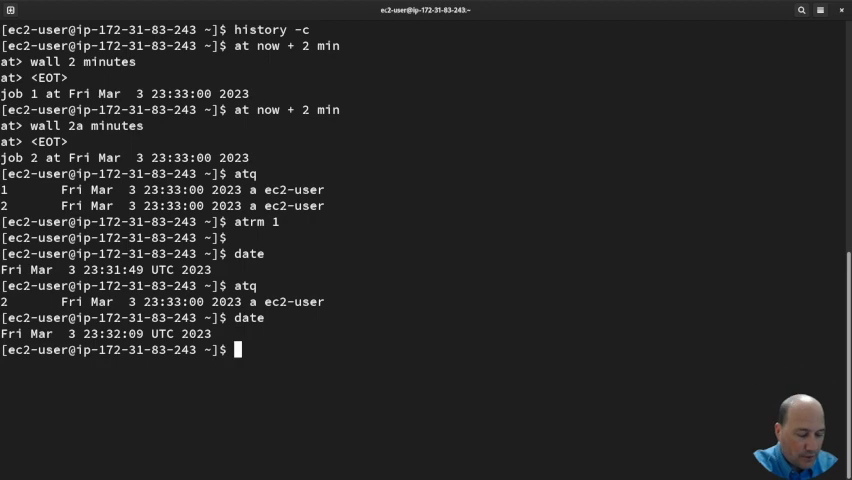
# List the /etc cron directories with sudo ls /etc
pyautogui.write('crontab -e')
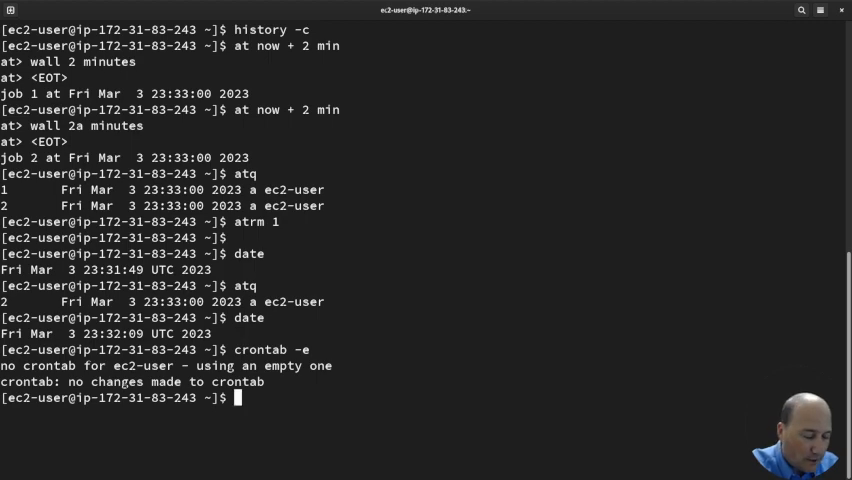
pyautogui.write('sudo')
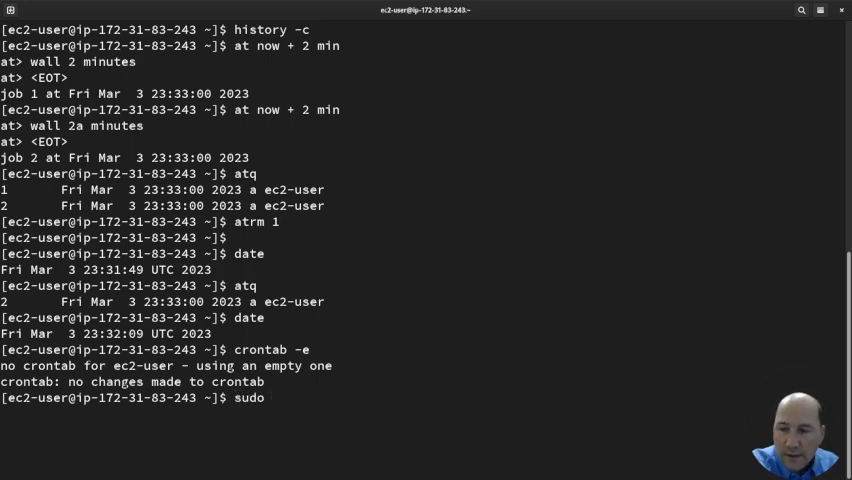
pyautogui.write('ls /etc/cron*')
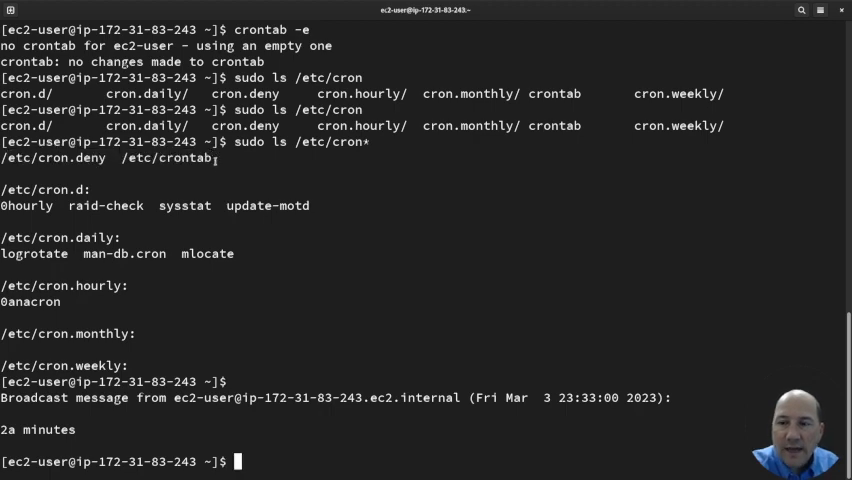
# View /etc/crontab with sudo less and quit back to the prompt
pyautogui.write('sud')
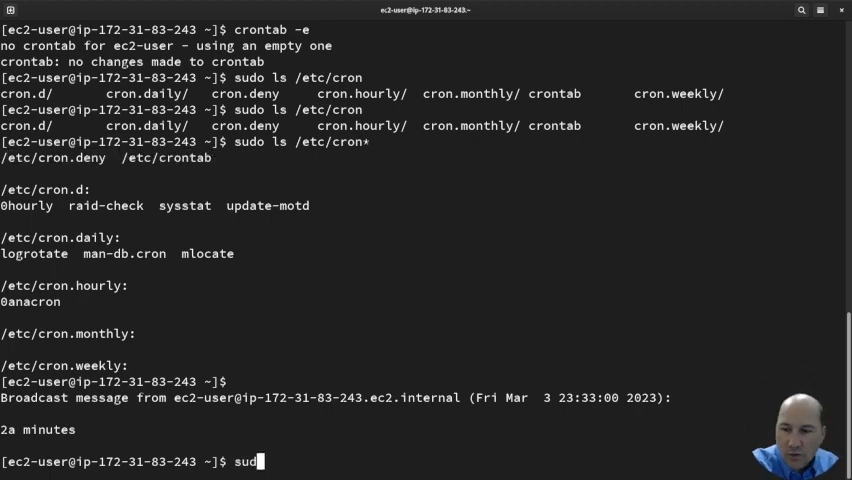
pyautogui.write('less')
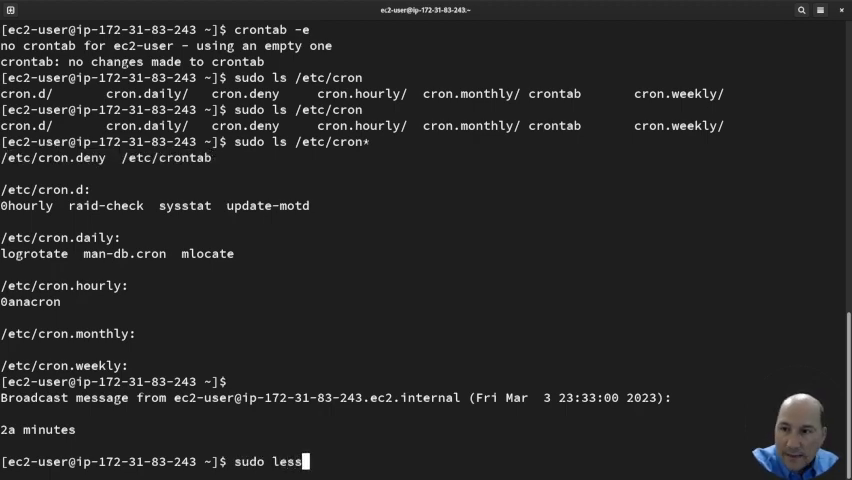
pyautogui.write('/etc/')
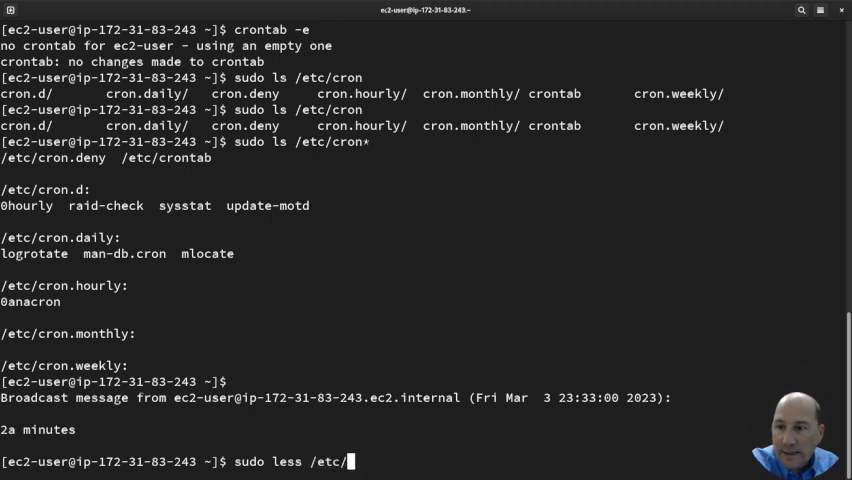
pyautogui.write('cronta')
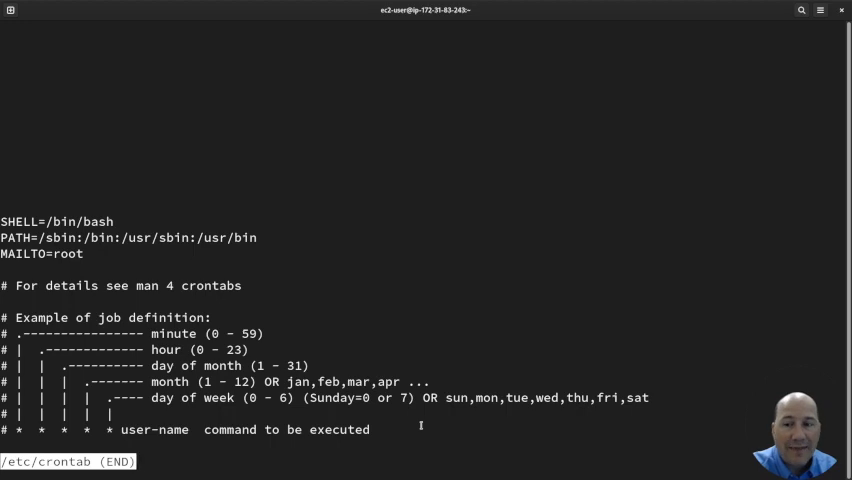
pyautogui.press('q')
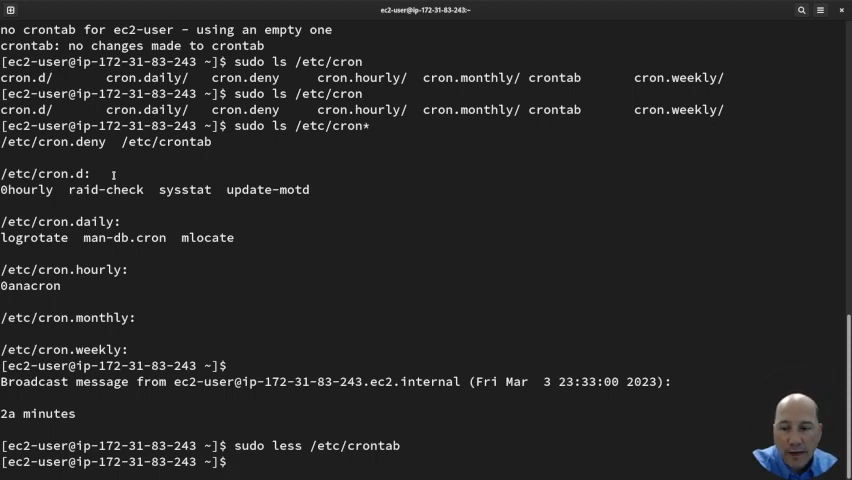
# Open /etc/cron.d/0hourly and raid-check with sudo less, quitting each one
pyautogui.write('sudo less /')
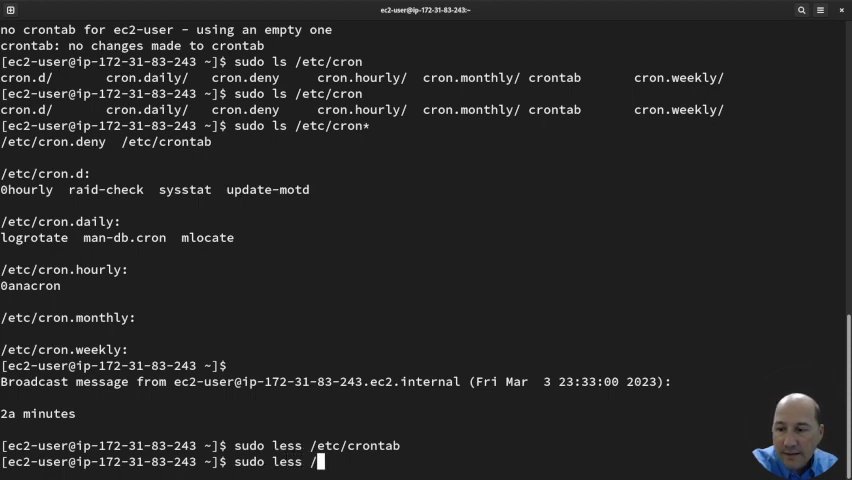
pyautogui.write('etc/fron.')
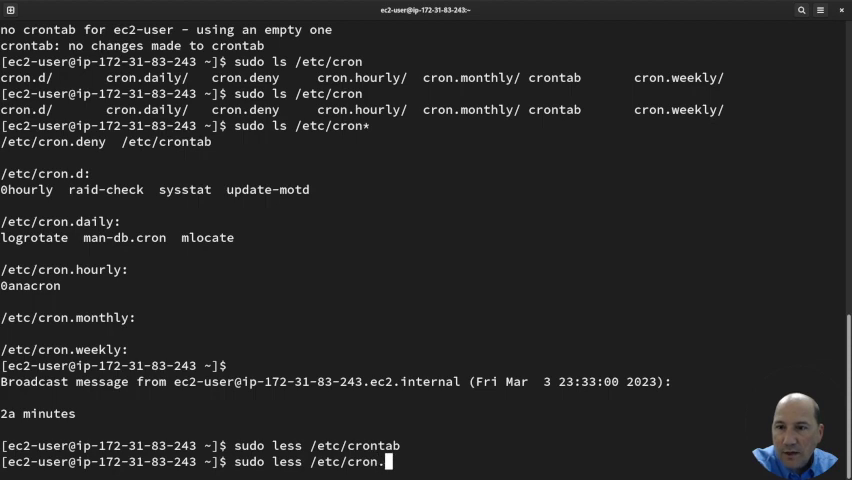
pyautogui.write('d/0hourly')
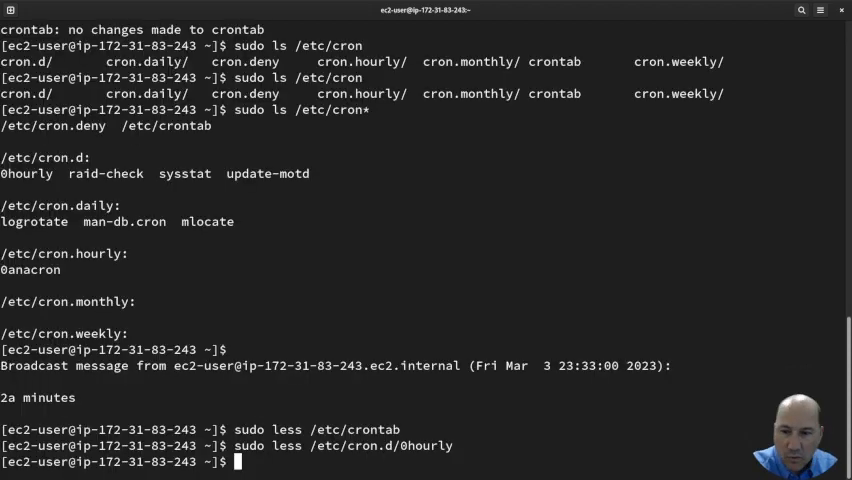
pyautogui.write('sudo less /etc/cron.d/0hourly')
pyautogui.write('sudo less /etc/cron.d/raid-check')
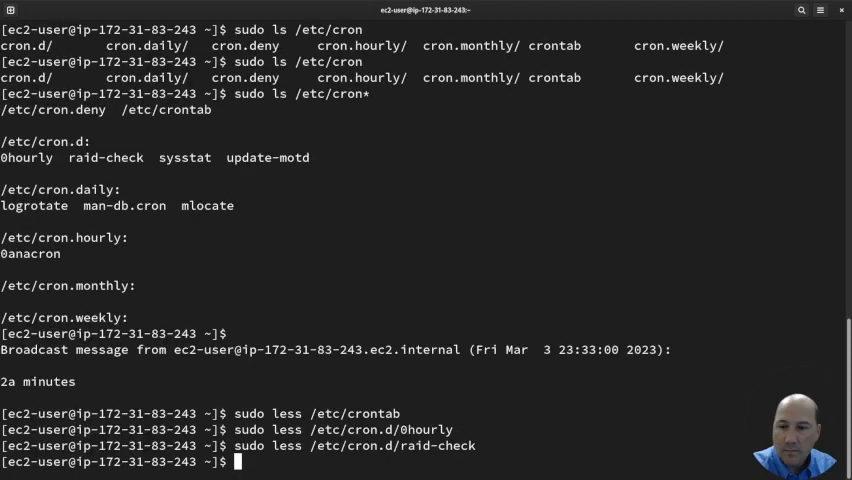
pyautogui.moveTo(405, 255)
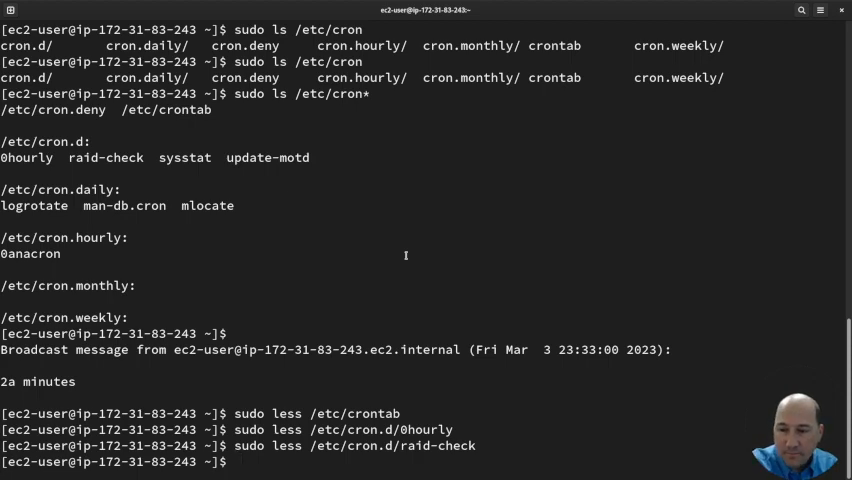
# Try sudo less /etc/crontab/sysstat, then open /etc/cron.d/sysstat instead and quit
pyautogui.write('sudo less')
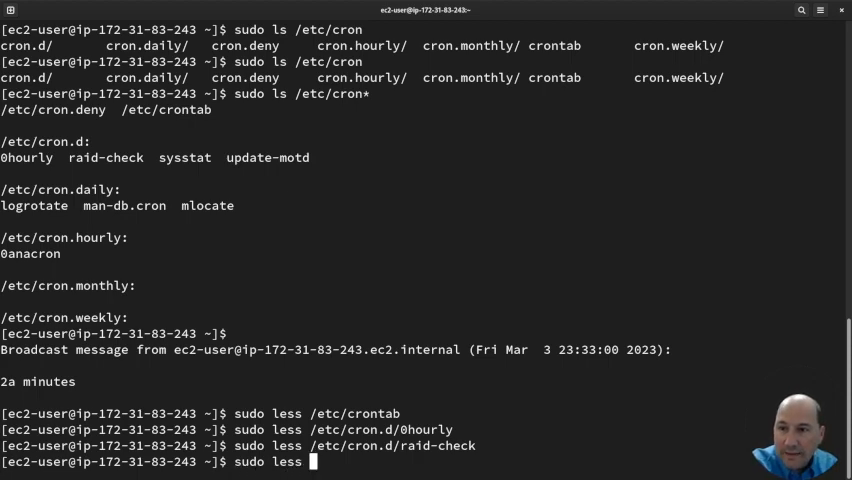
pyautogui.write('syss')
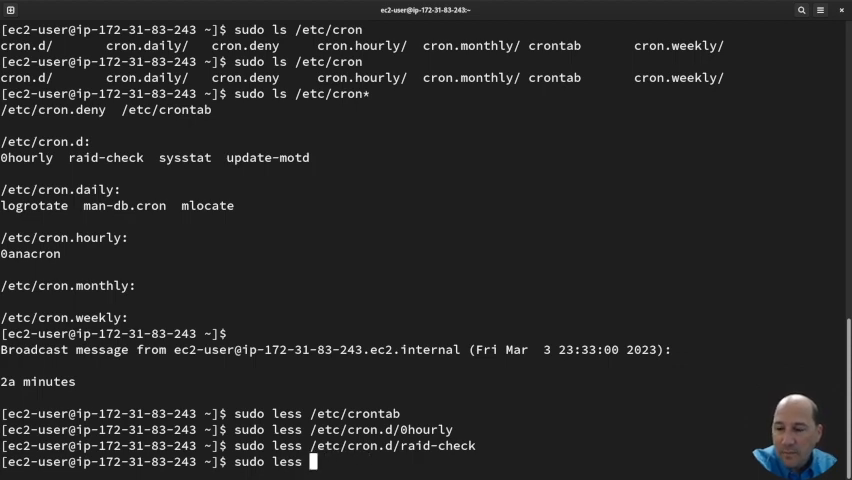
pyautogui.doubleClick(356, 413)
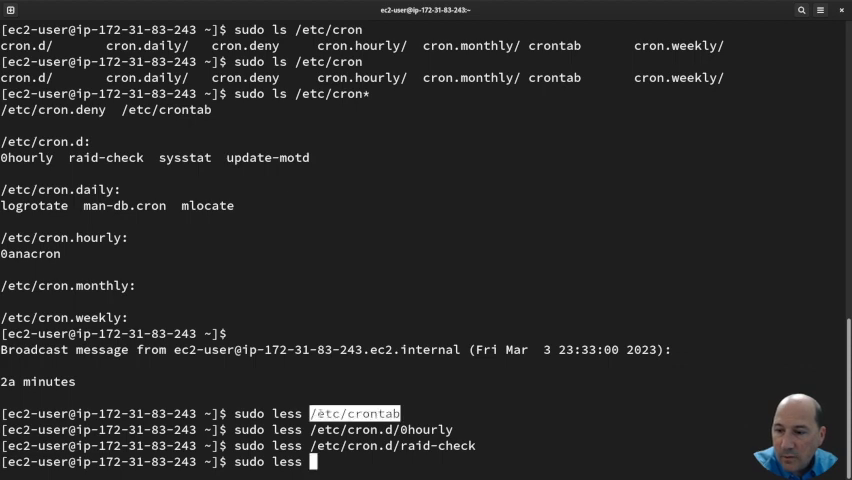
pyautogui.write('/etc/crontab/')
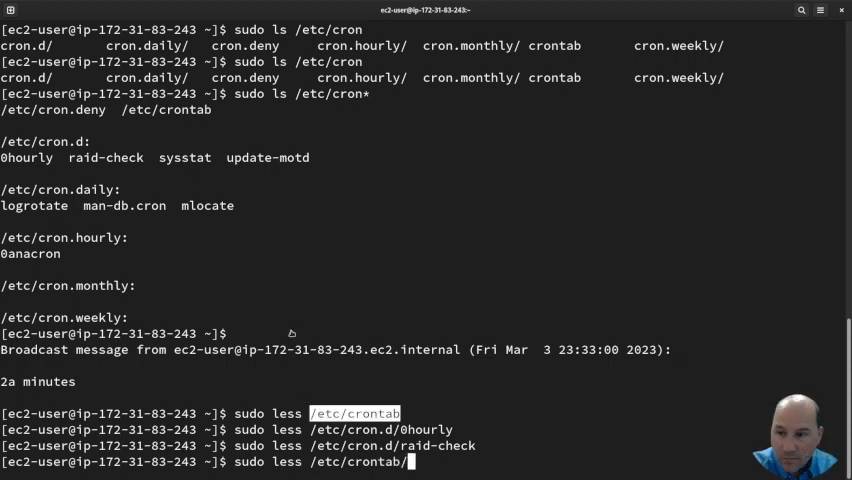
pyautogui.doubleClick(184, 157)
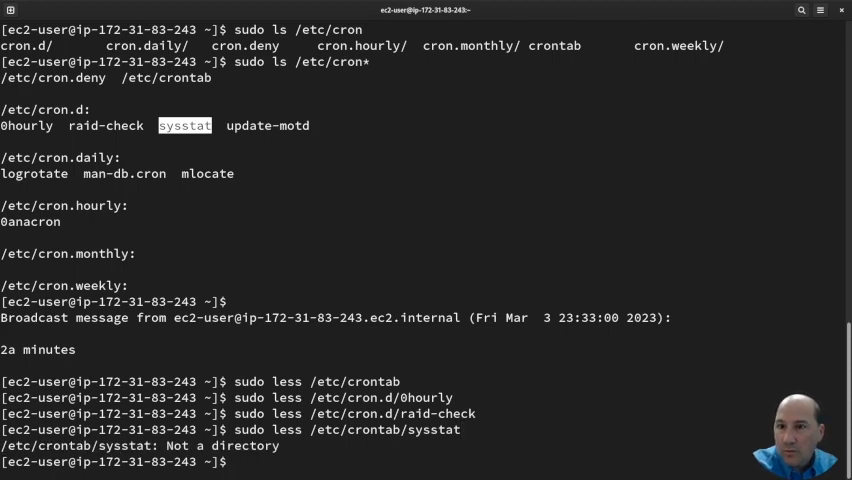
pyautogui.write('sudo less /etc/crontab/sysstat')
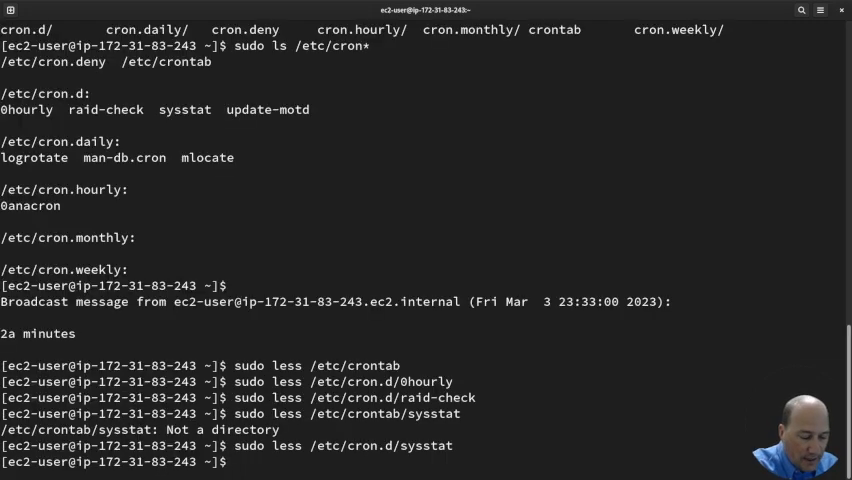
# Open the empty crontab with crontab -e and quit vi with :q! unsaved
pyautogui.write('cron')
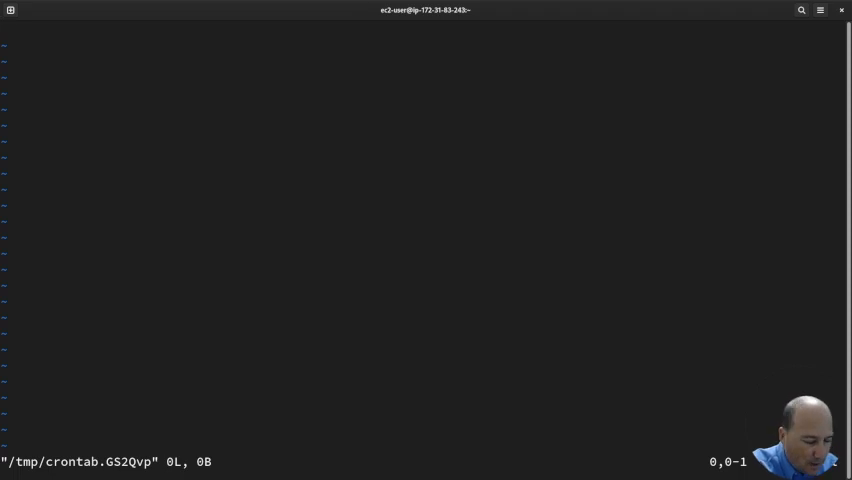
pyautogui.write(':q!')
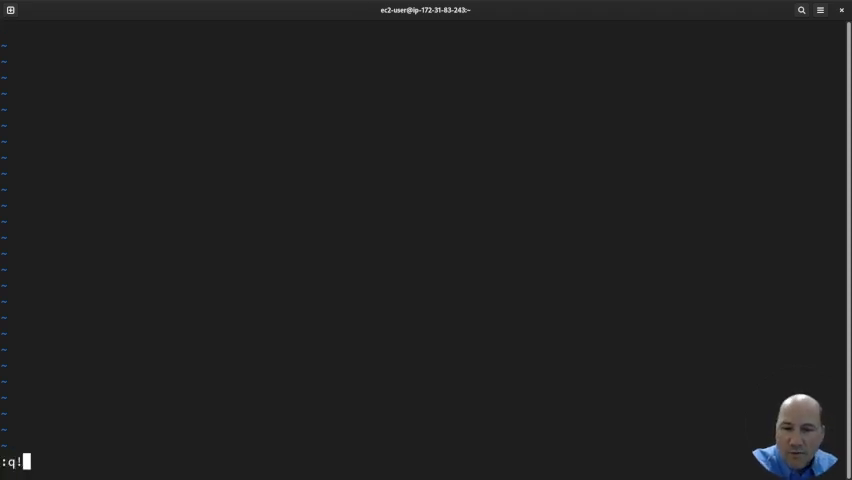
pyautogui.press('Return')
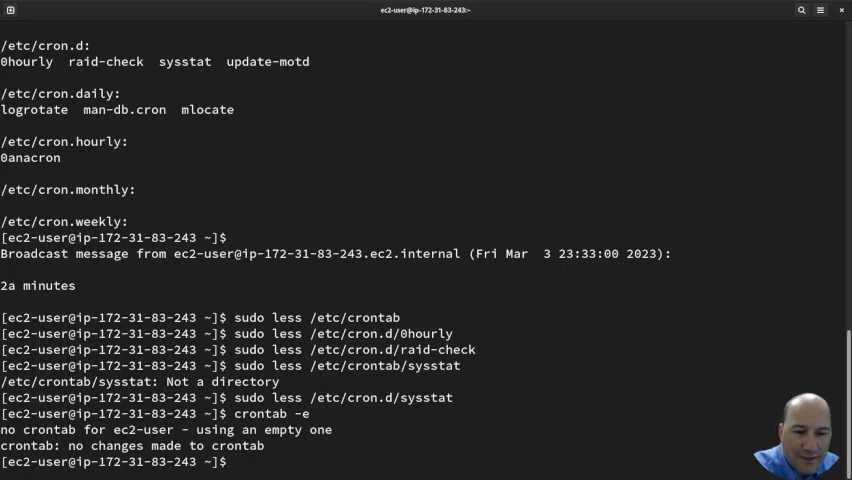